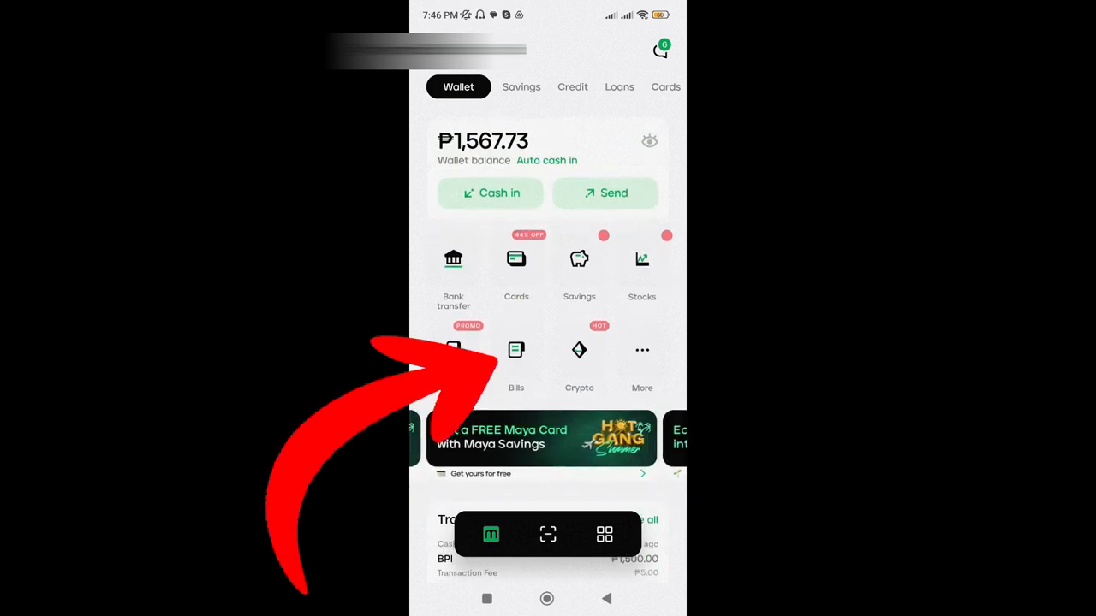
- Open Pay bills from the Bills shortcut on the wallet home screen
left_click(516, 350)
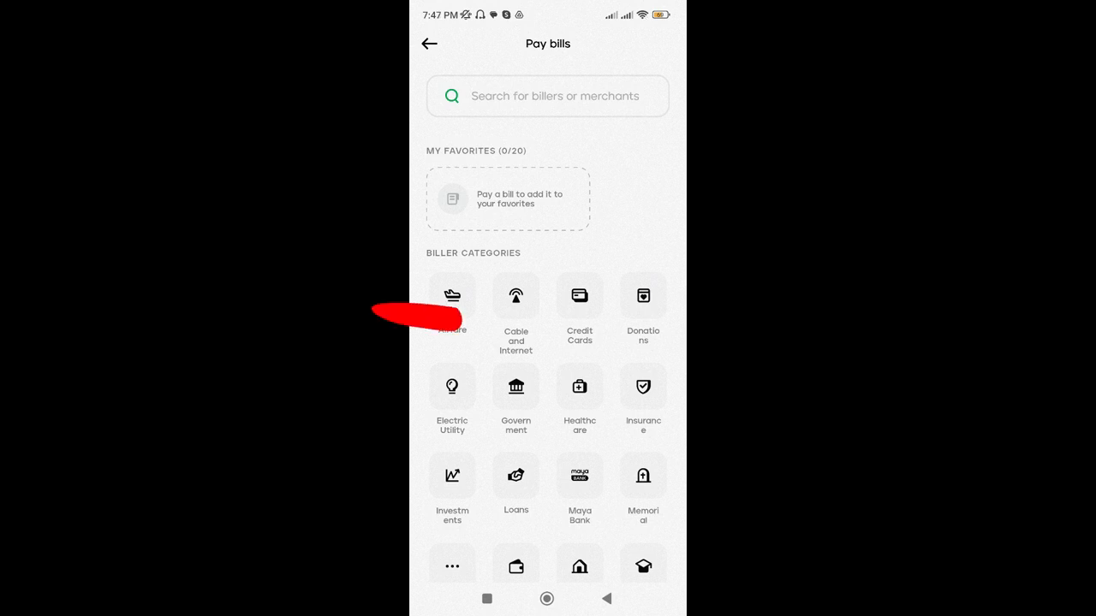
- Choose Converge from the Cable and Internet biller list
left_click(515, 304)
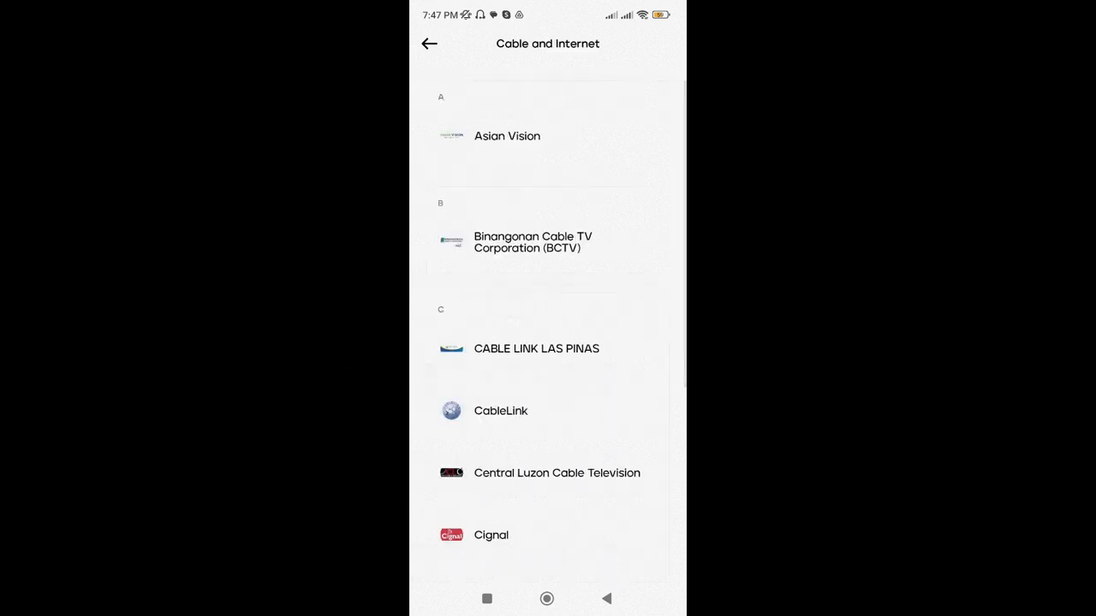
scroll("down", 3)
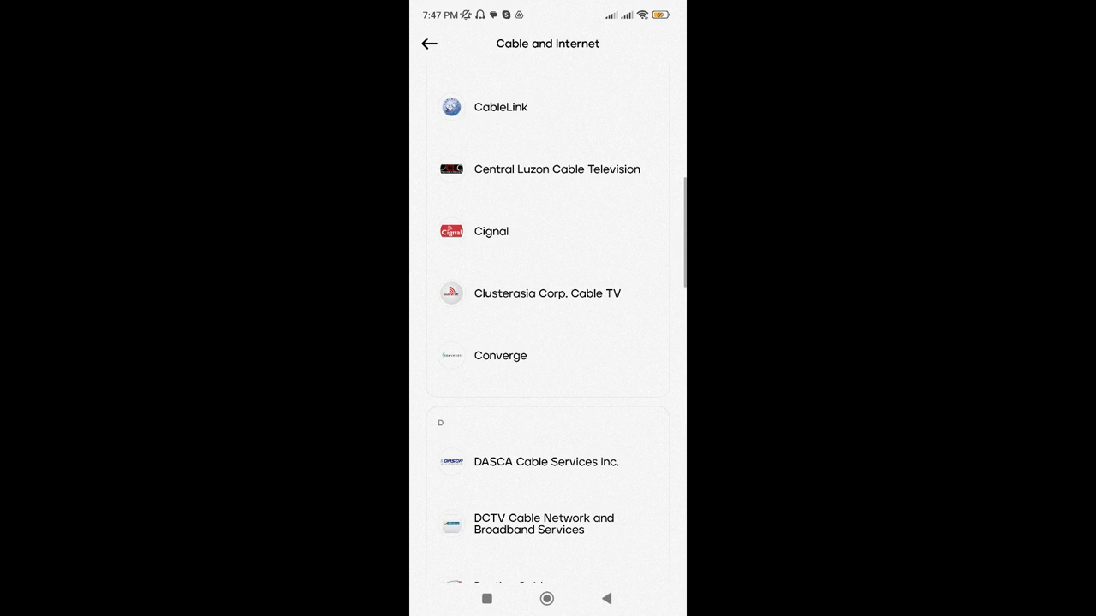
left_click(500, 356)
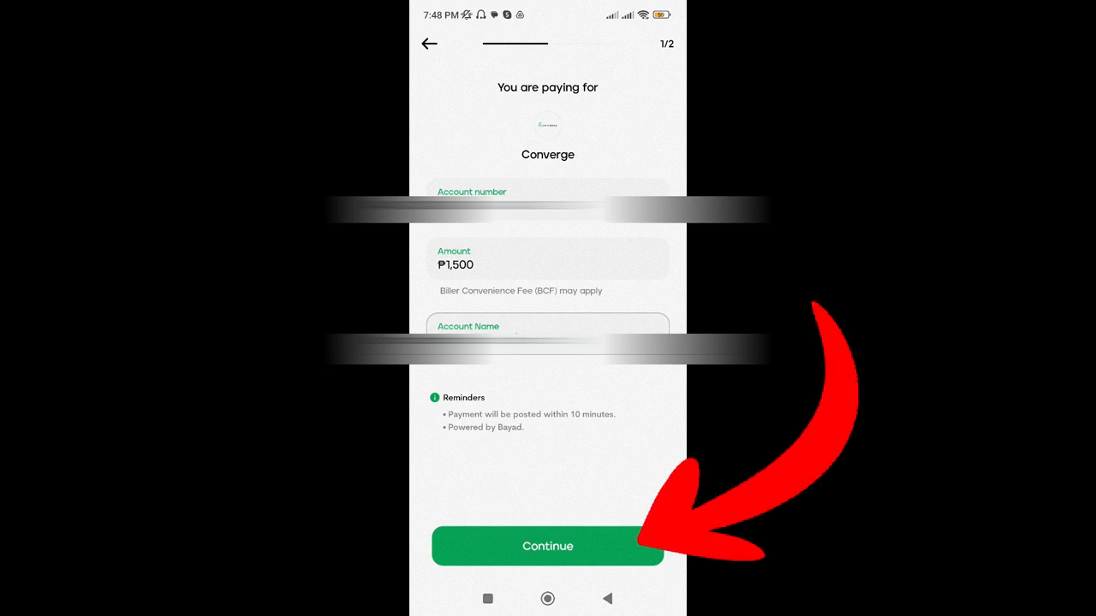
- Confirm the Converge details and pay ₱1,512.00, fee included, from My Wallet
left_click(547, 546)
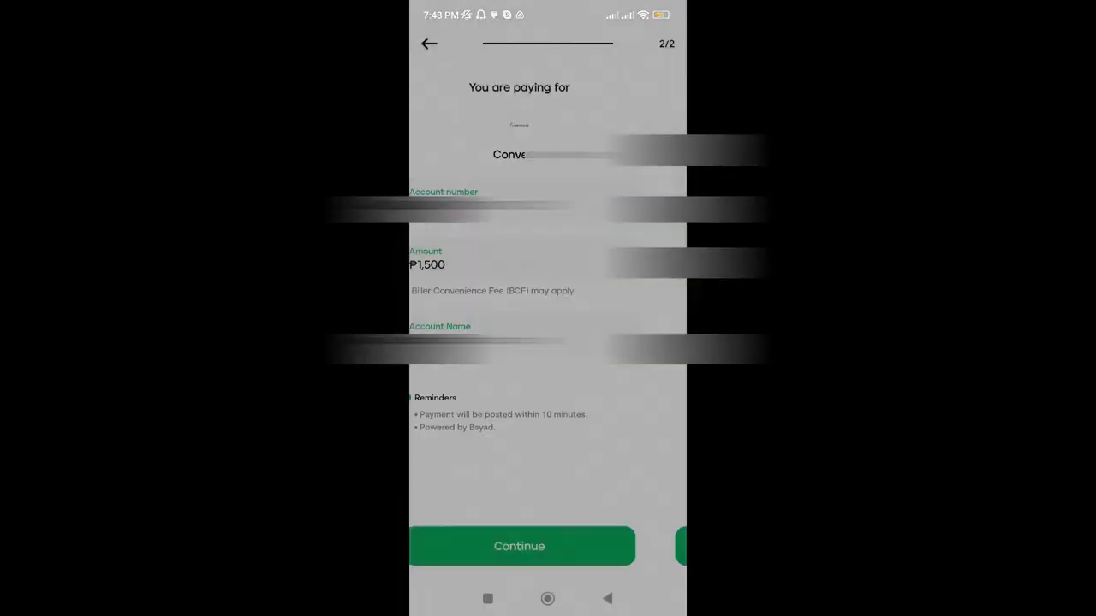
left_click(519, 547)
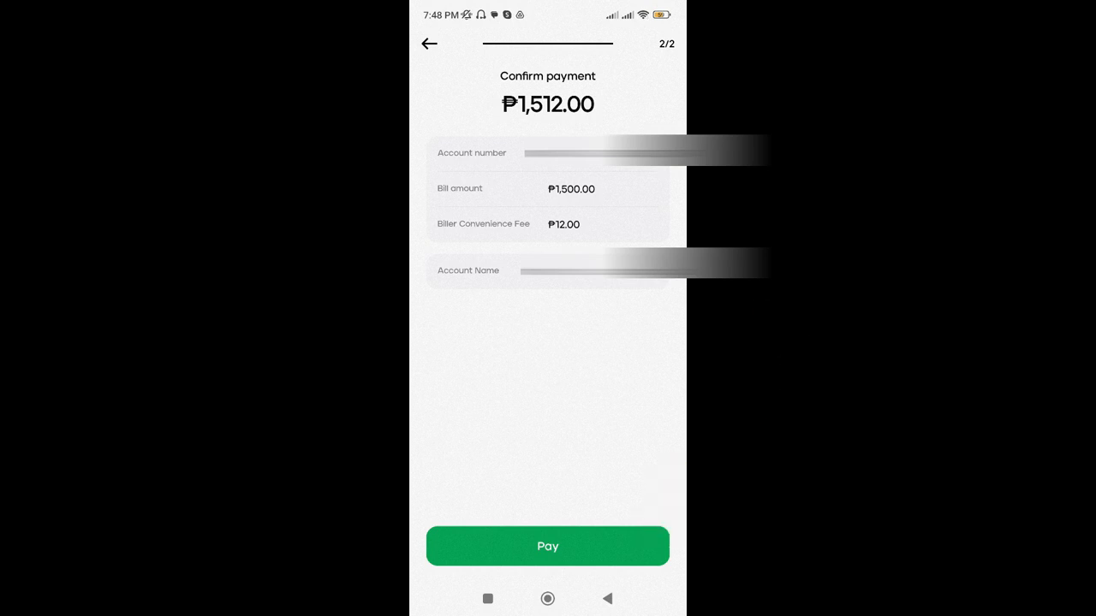
left_click(547, 546)
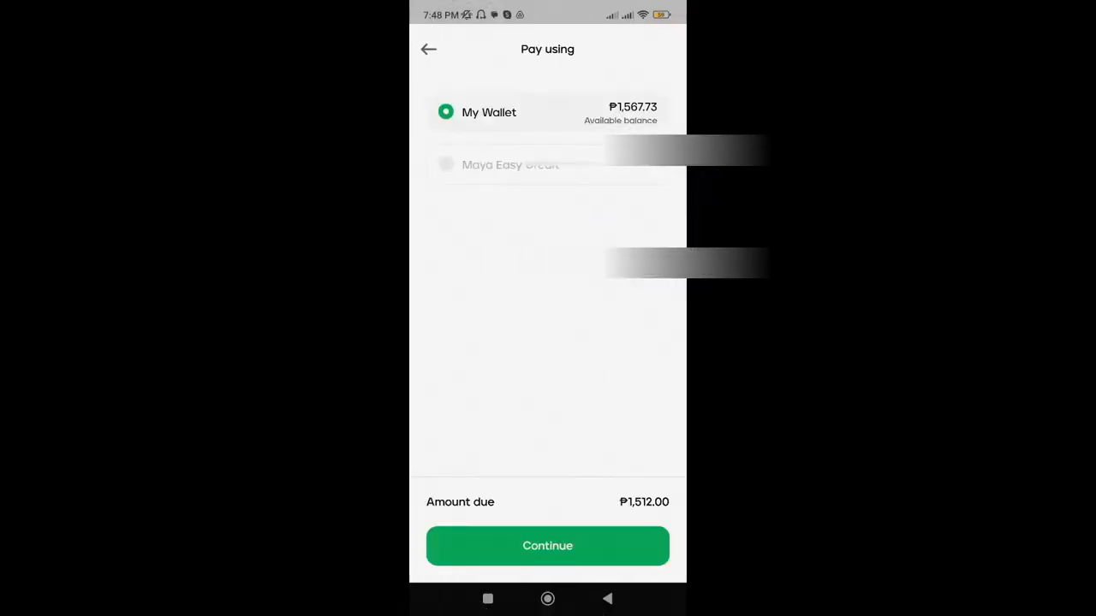
left_click(548, 546)
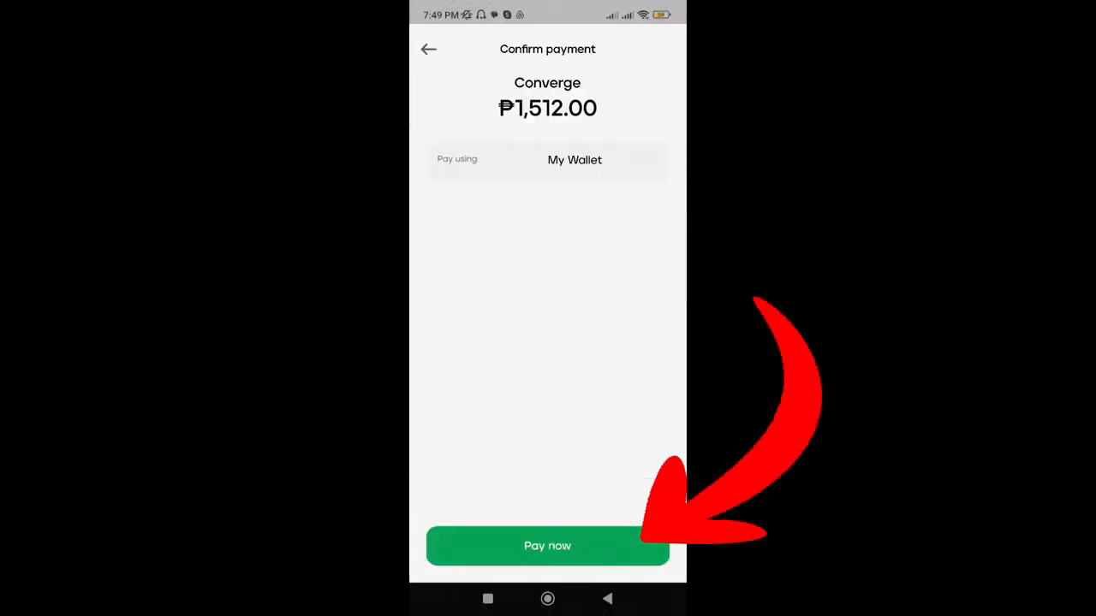
left_click(547, 545)
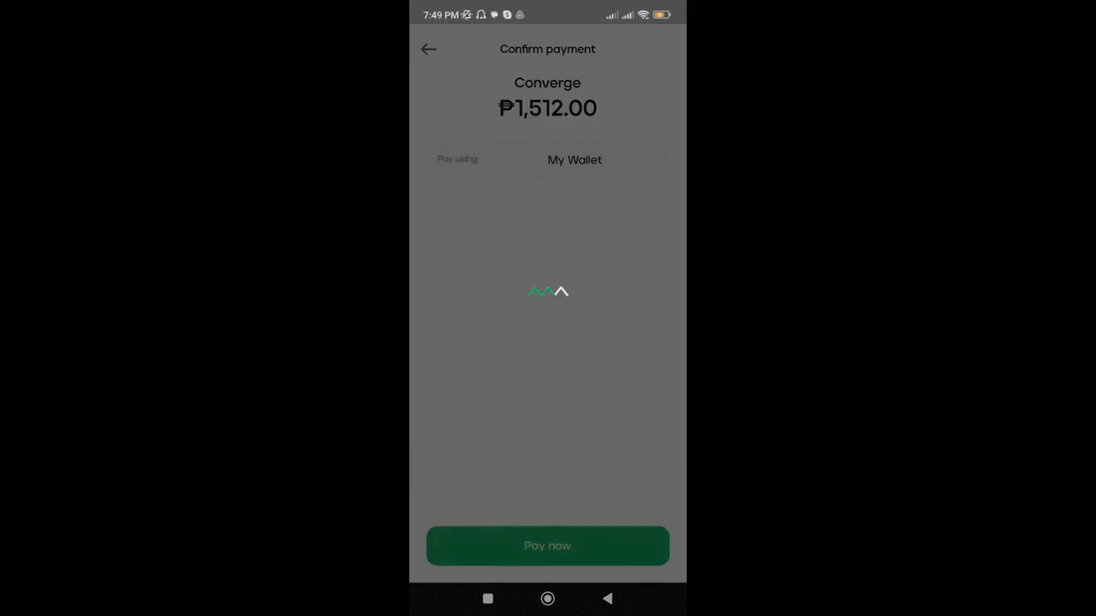
- Let the payment finish and scroll the Paid bill receipt down to More Actions
left_click(547, 545)
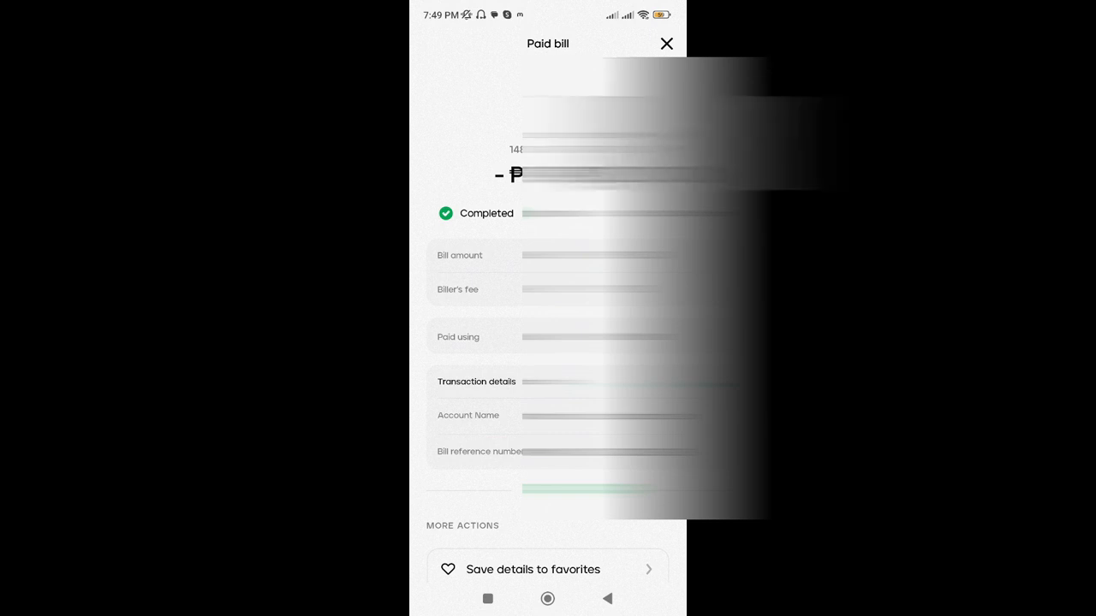
scroll("down", 3)
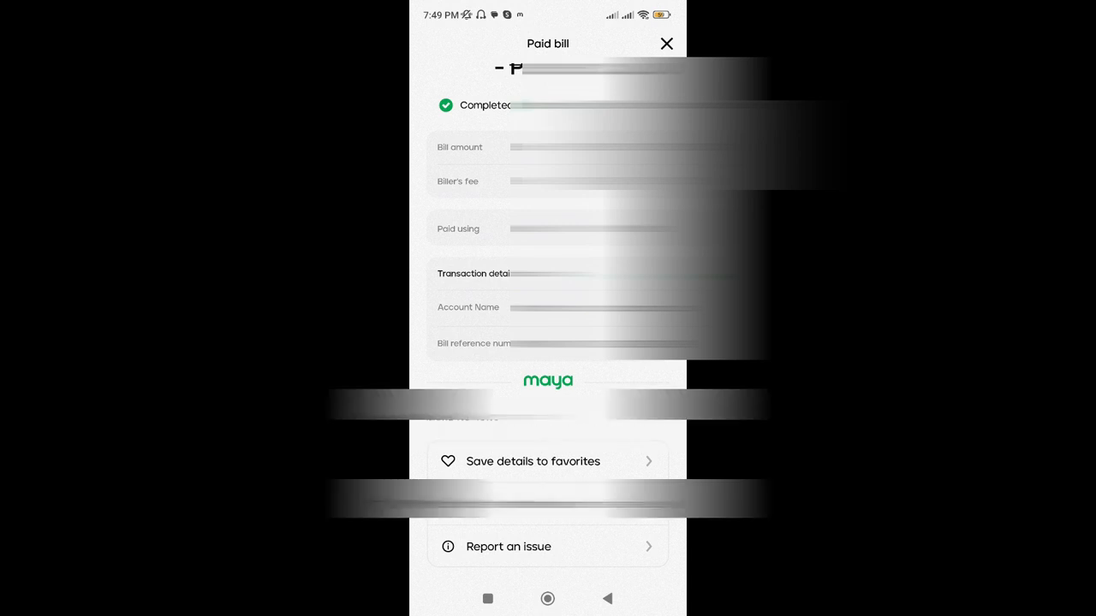
- Save the bill to favorites as 'Internet Bill' with a monthly reminder on day 25
left_click(532, 462)
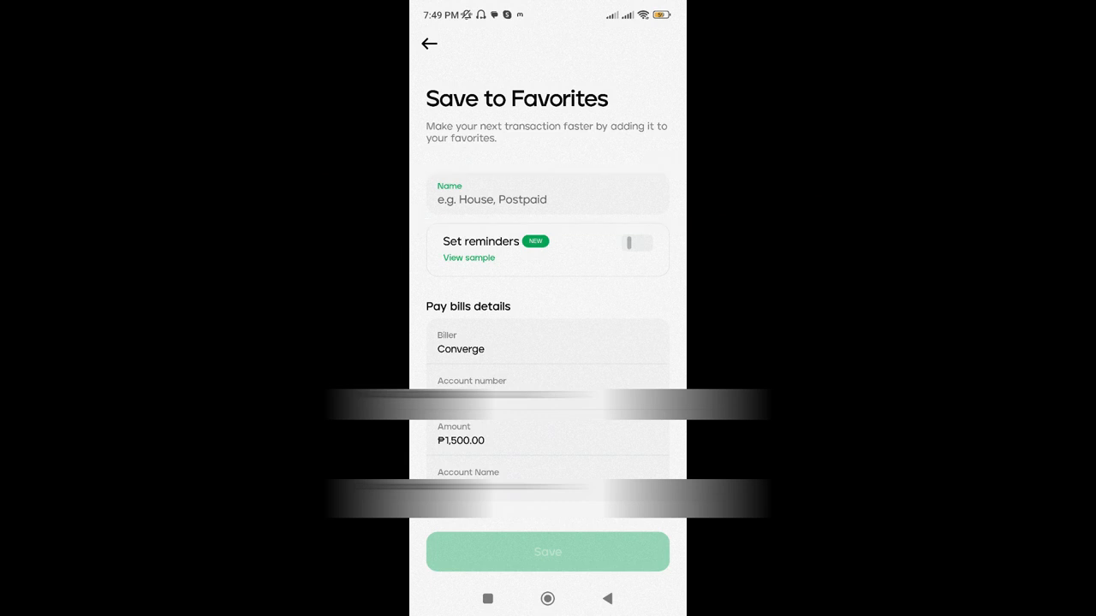
type("Internet Bill")
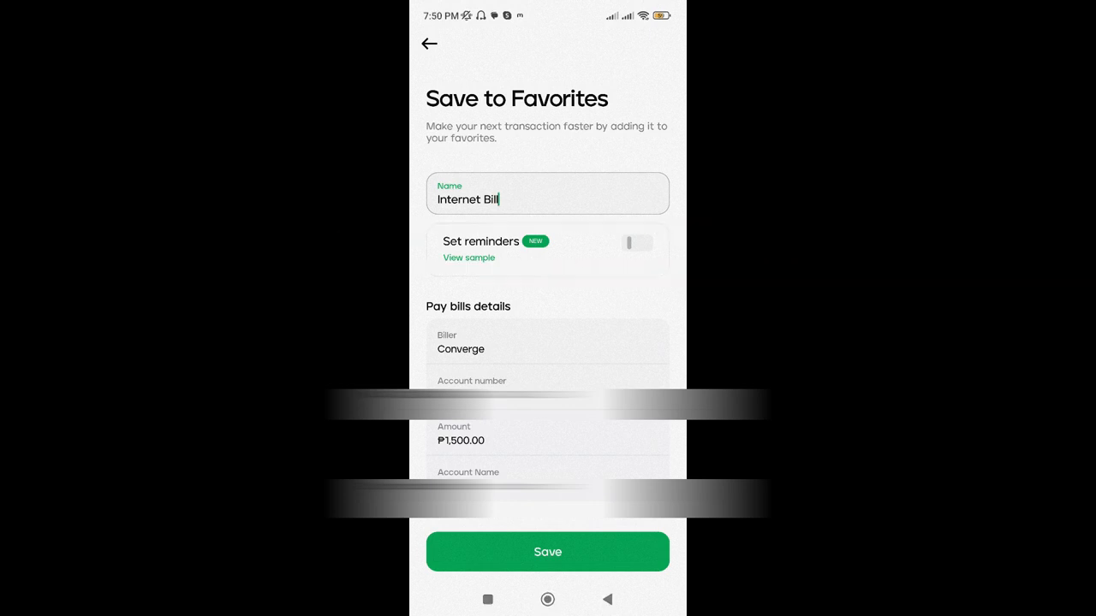
left_click(638, 243)
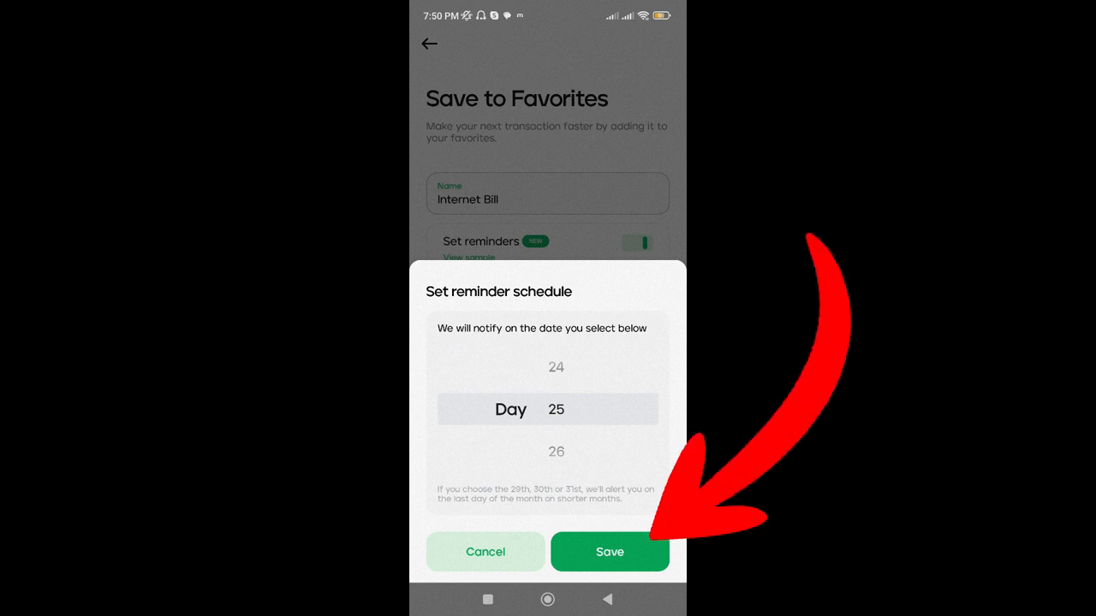
left_click(610, 551)
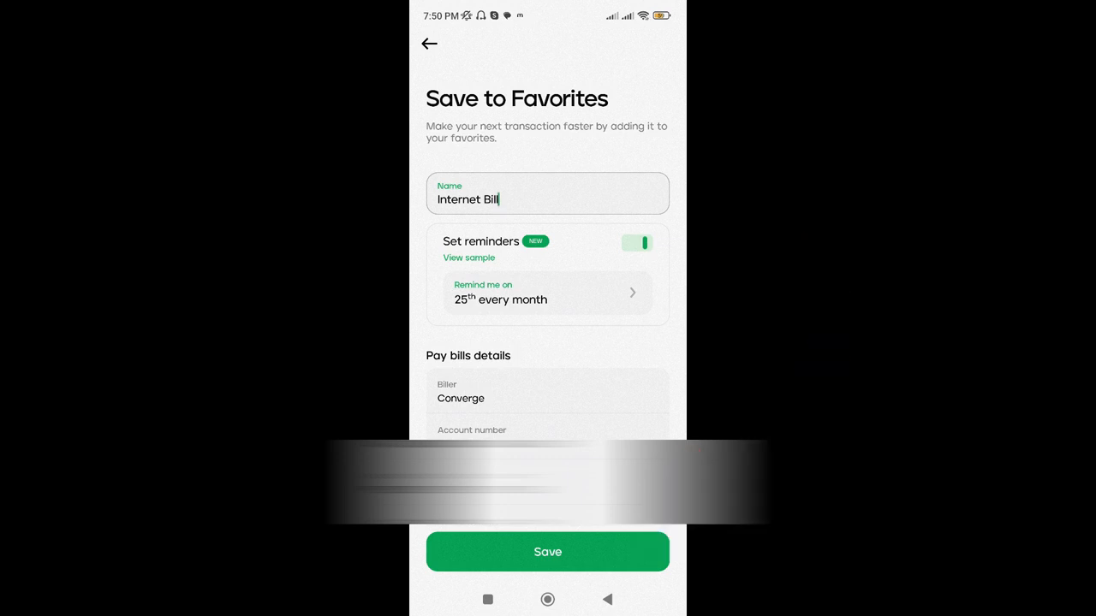
left_click(547, 552)
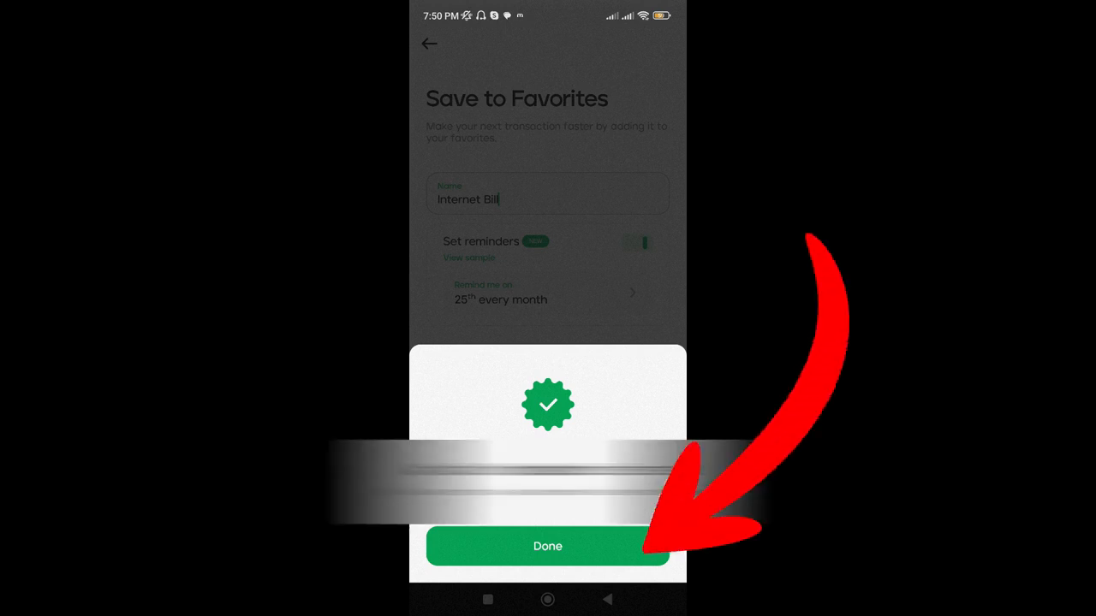
- Dismiss the success message and check 'Internet Bill' under My Favorites in Bills
left_click(547, 547)
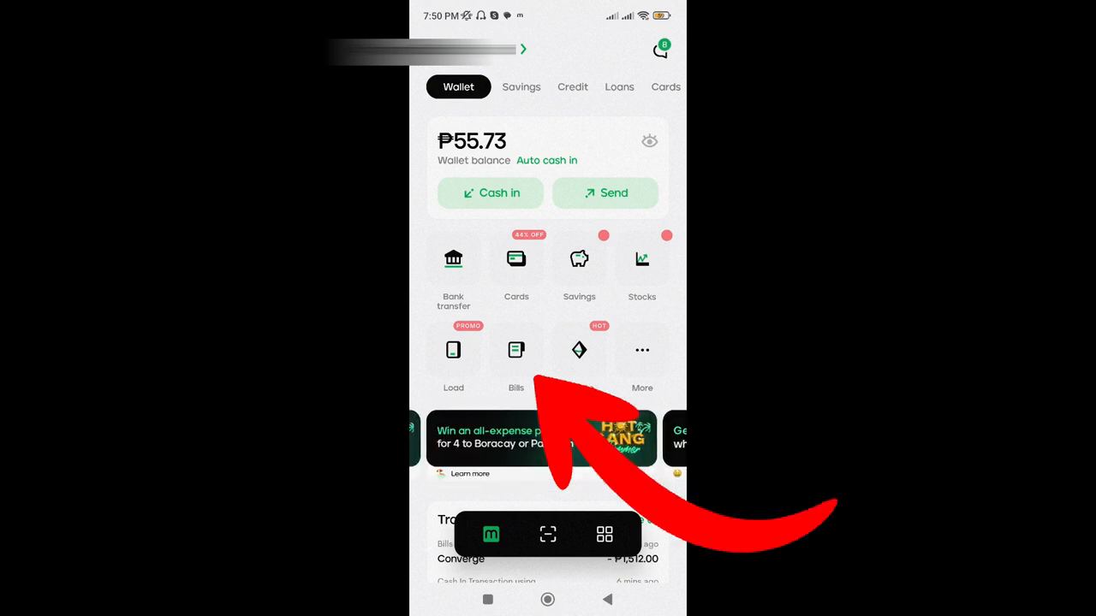
left_click(516, 350)
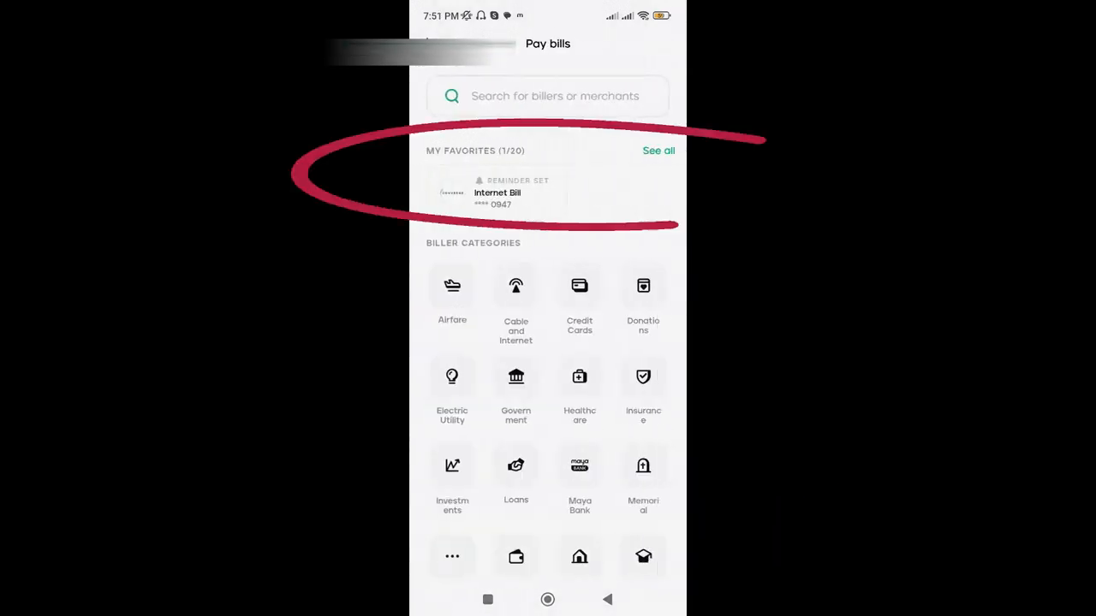